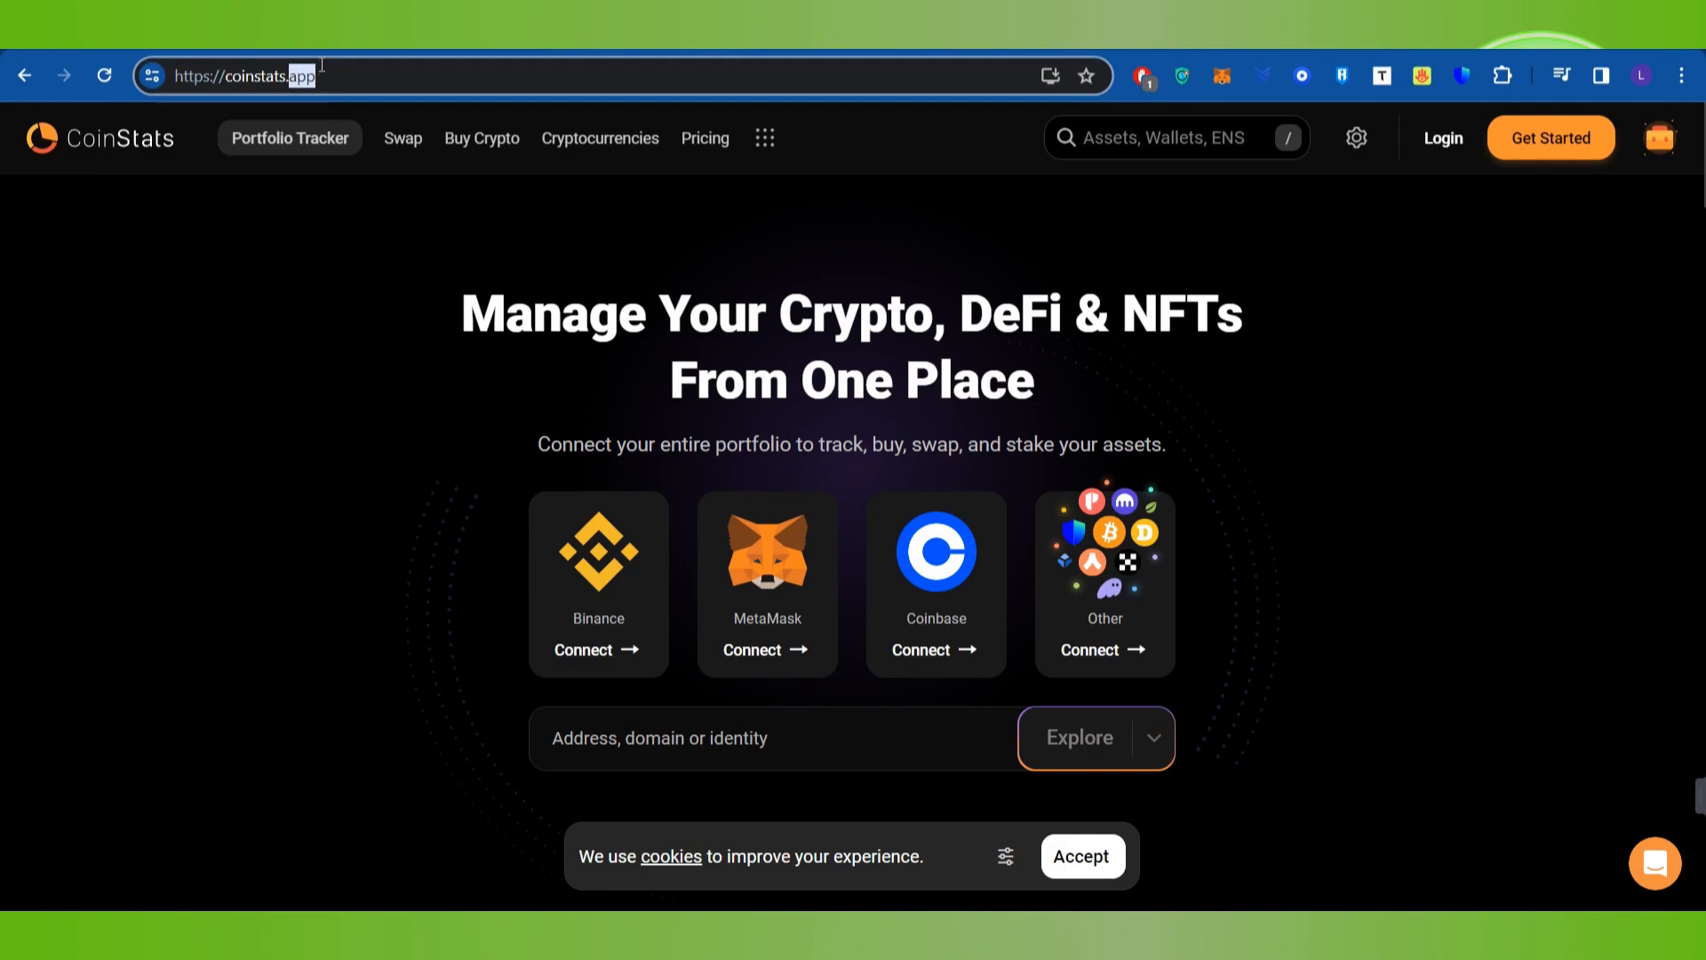
mouse_move(113, 152)
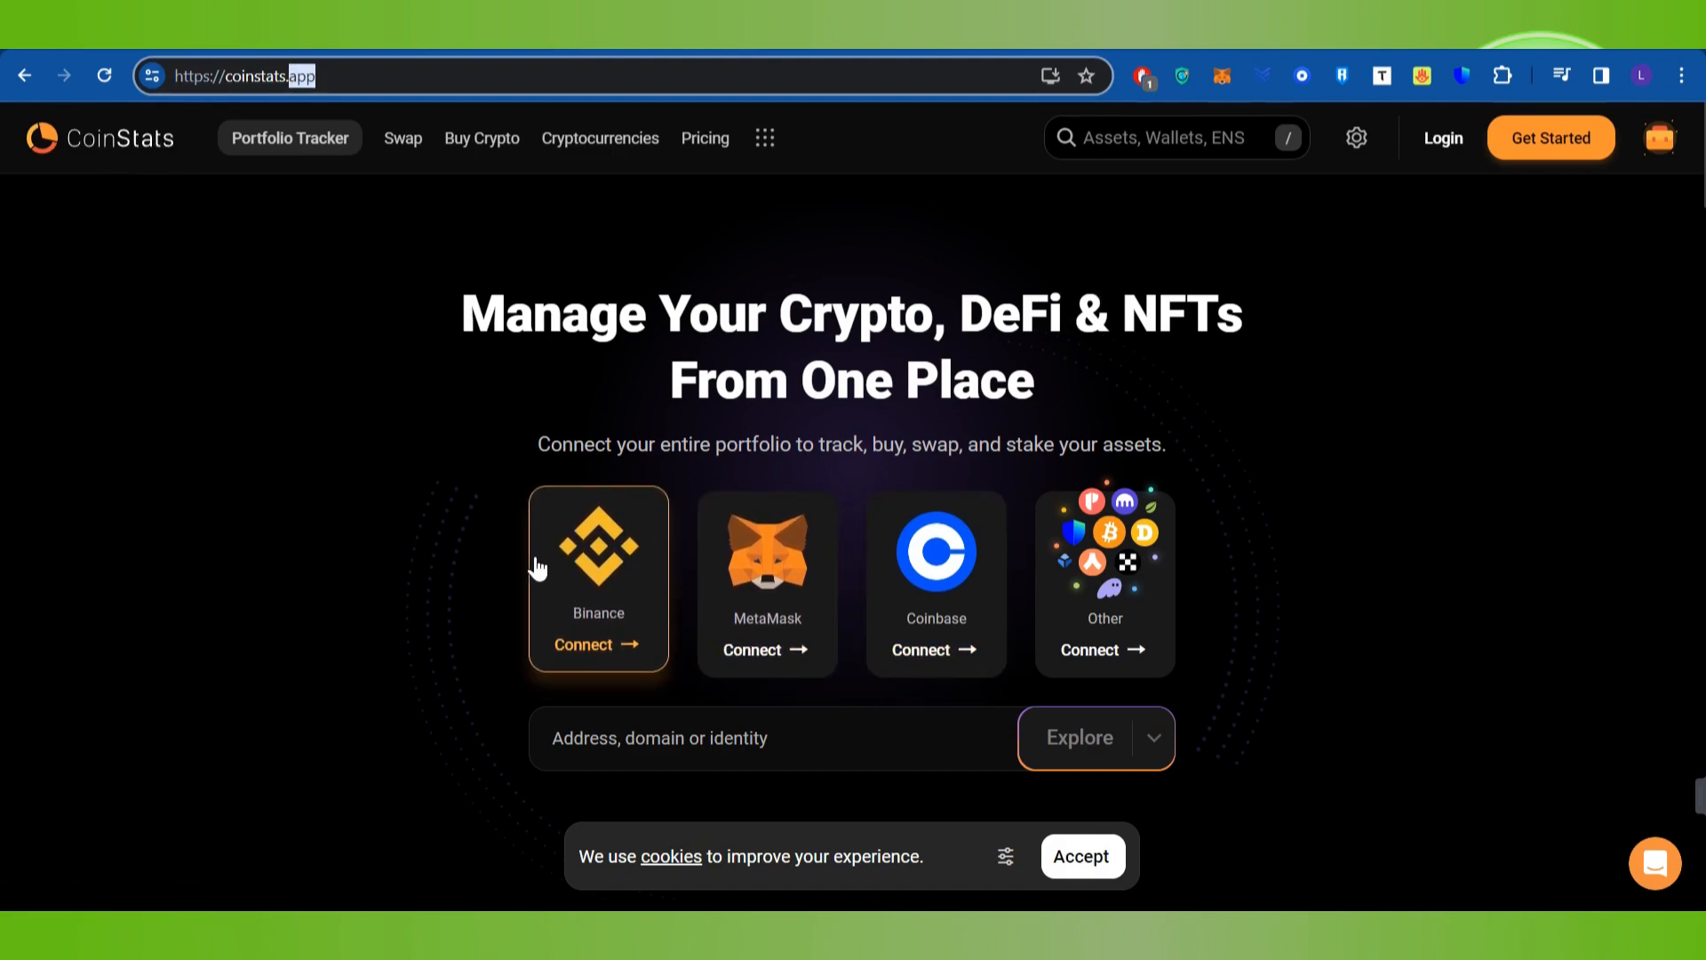
mouse_move(549, 642)
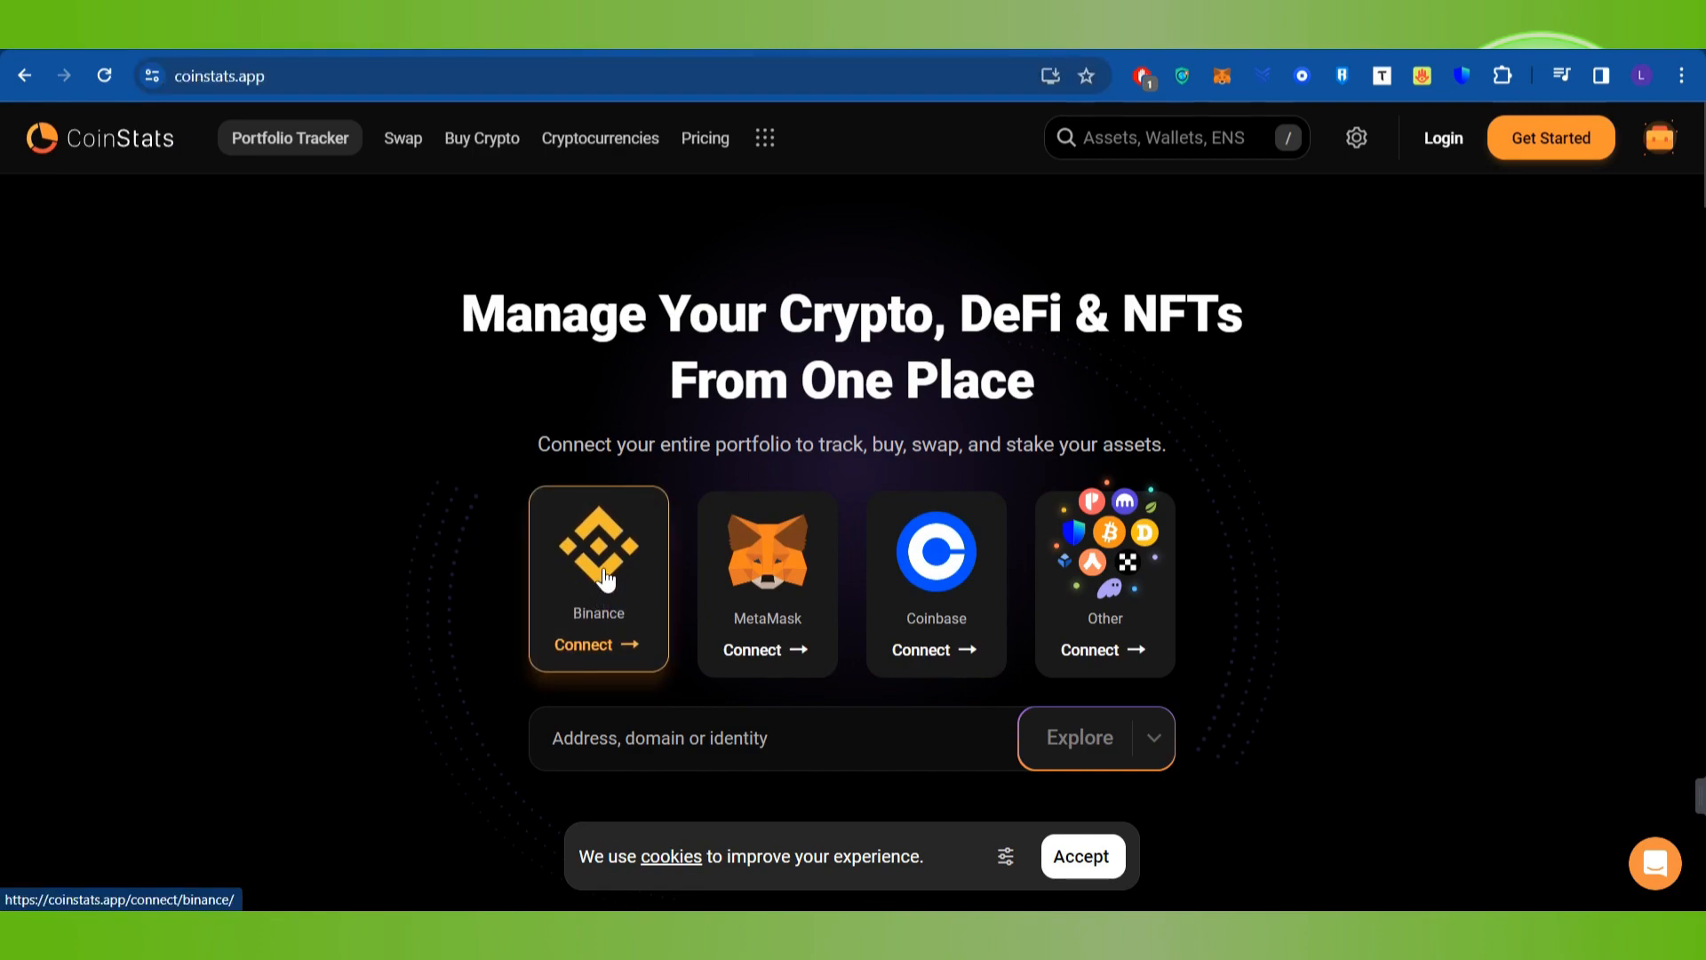
From the CoinStats Binance connection page, reach the Binance profile dropdown showing API Management
left_click(597, 643)
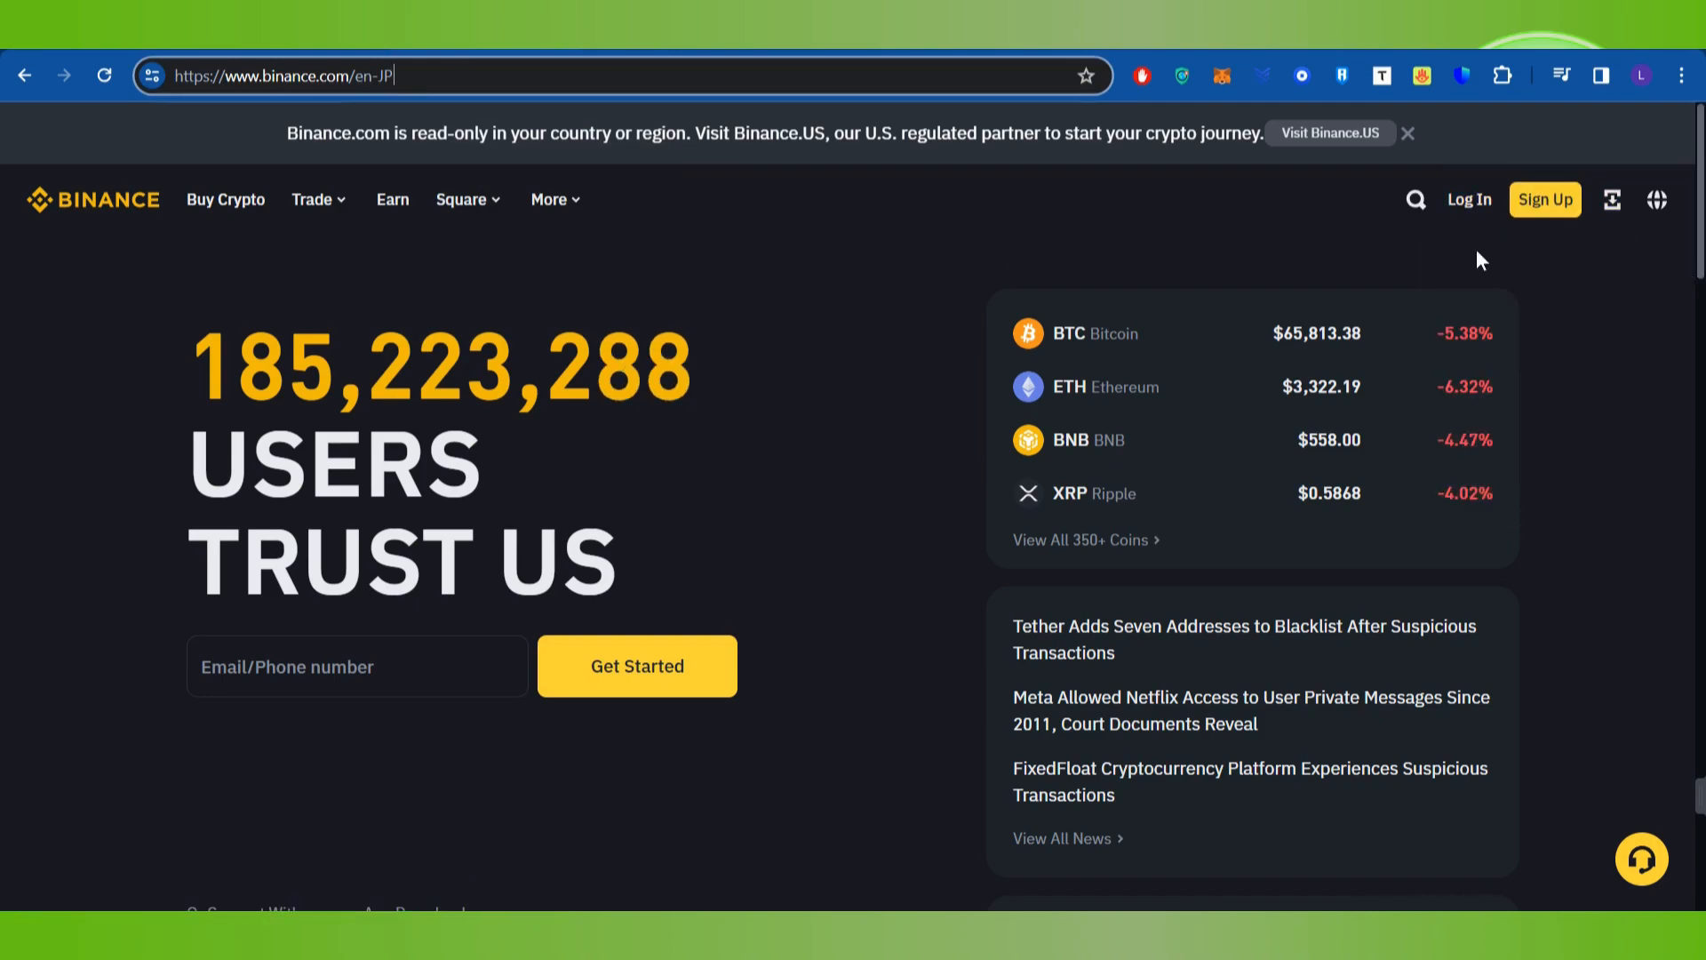
mouse_move(1467, 201)
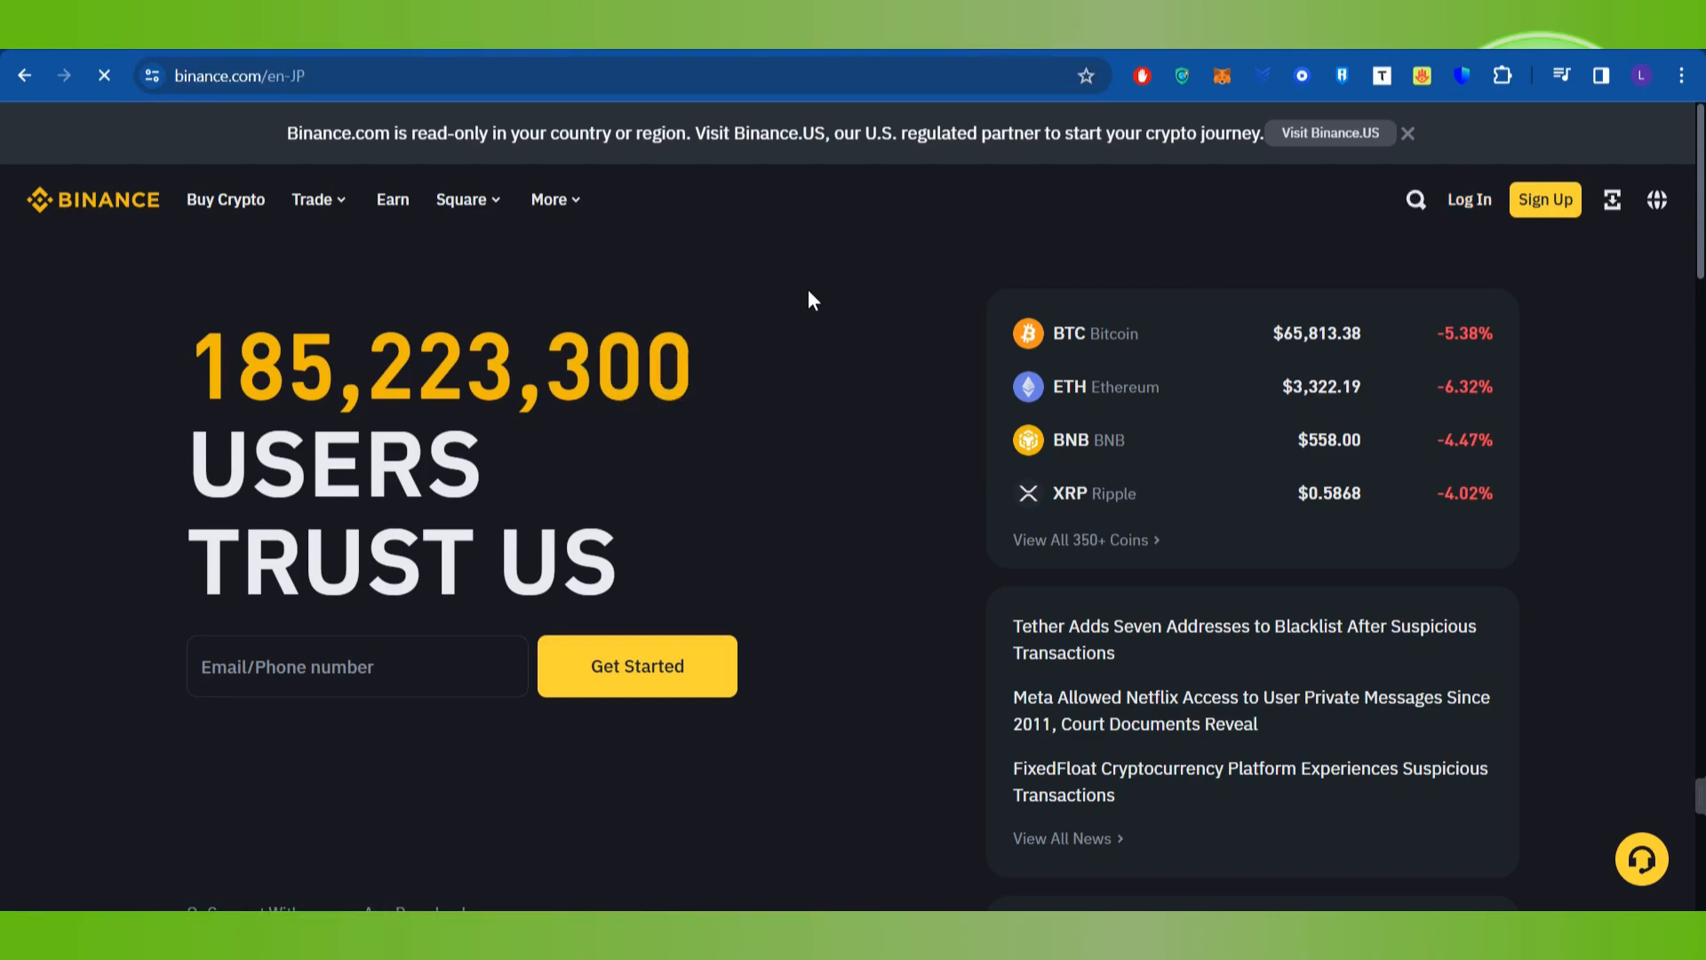
left_click(1466, 199)
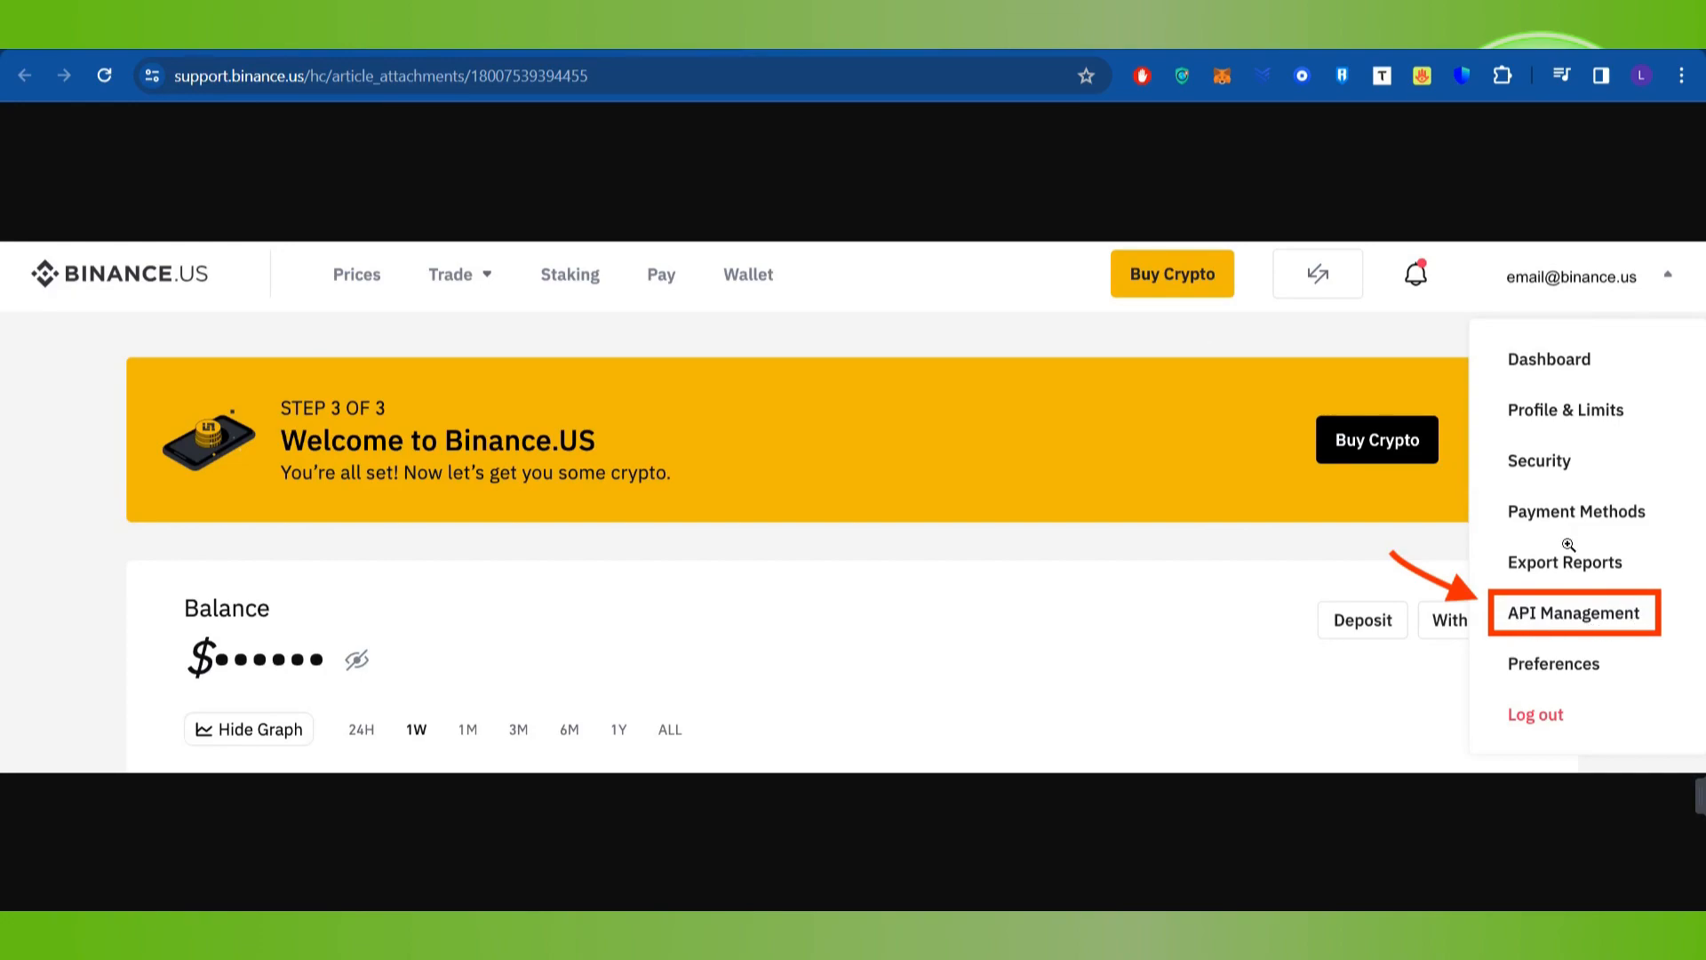
Go to API Management with a new exchange API key labelled Test ready to create
left_click(1573, 613)
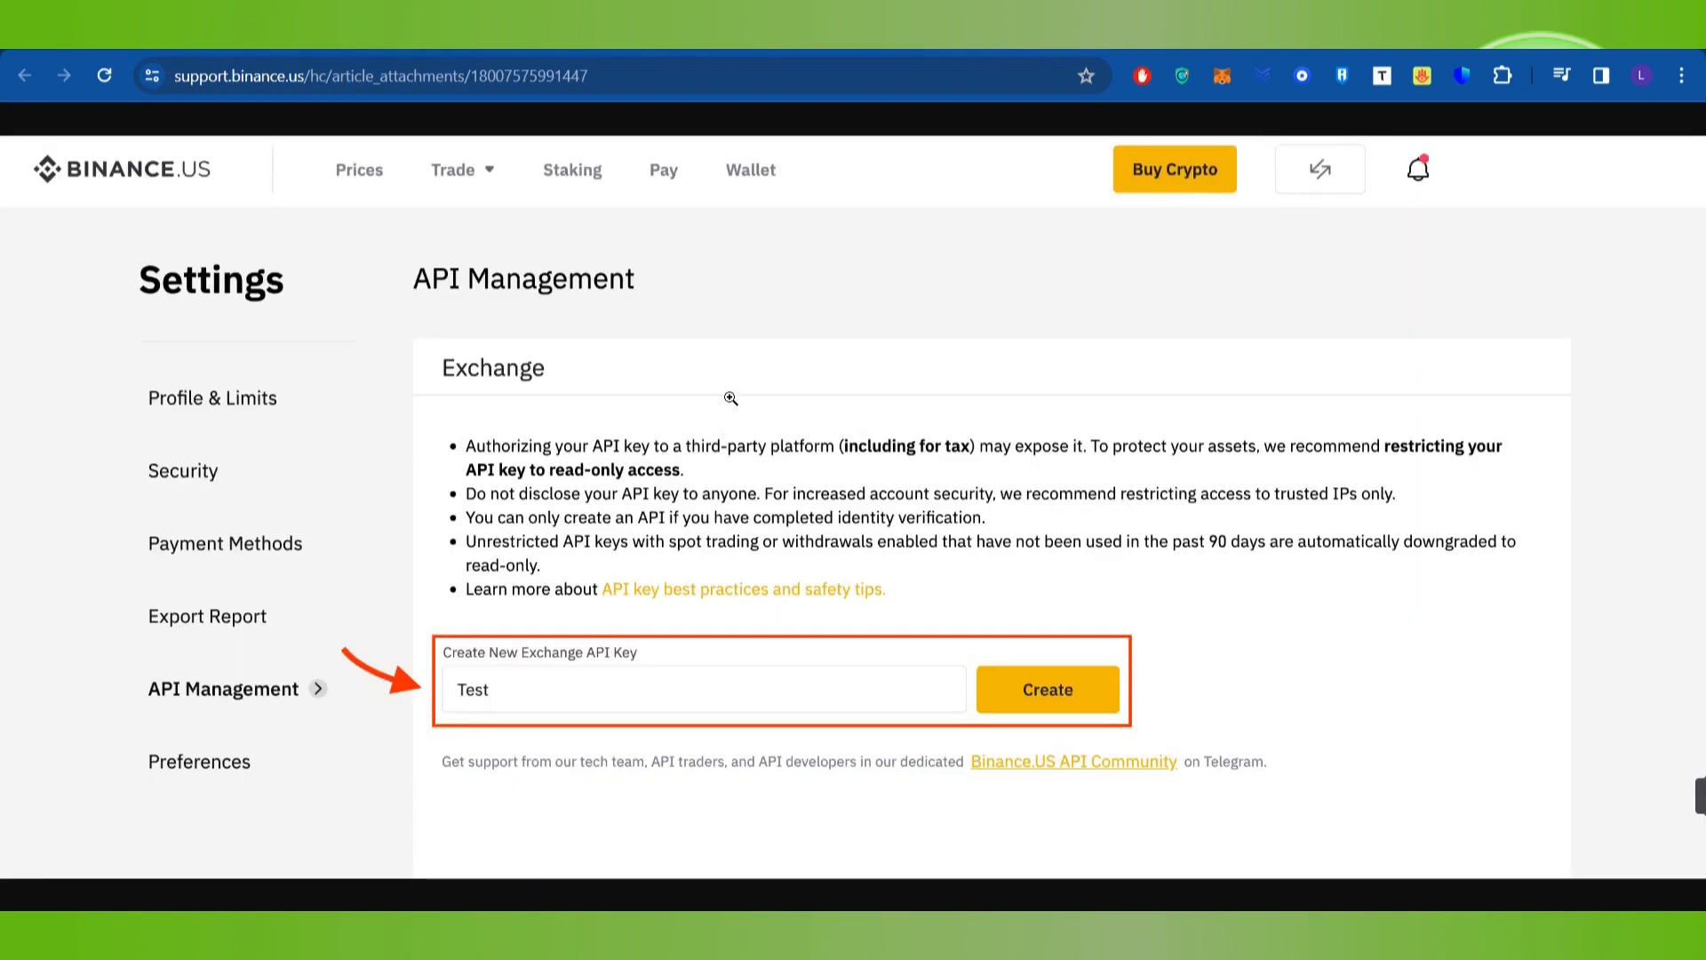
mouse_move(492, 380)
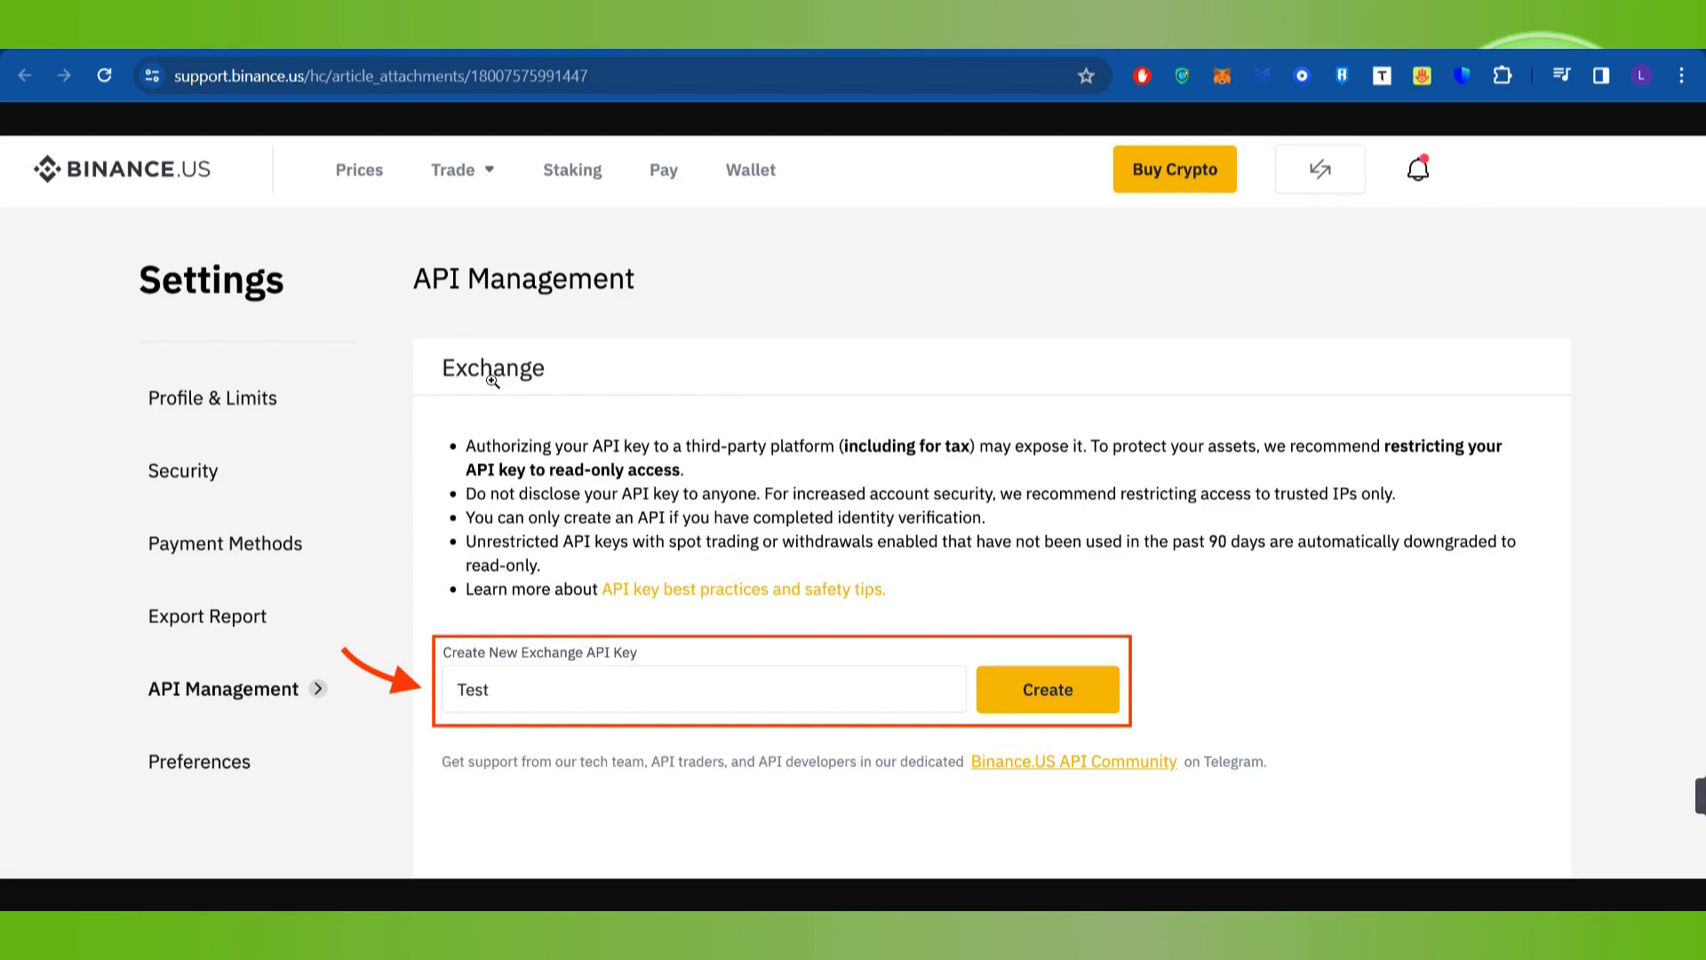
mouse_move(680, 295)
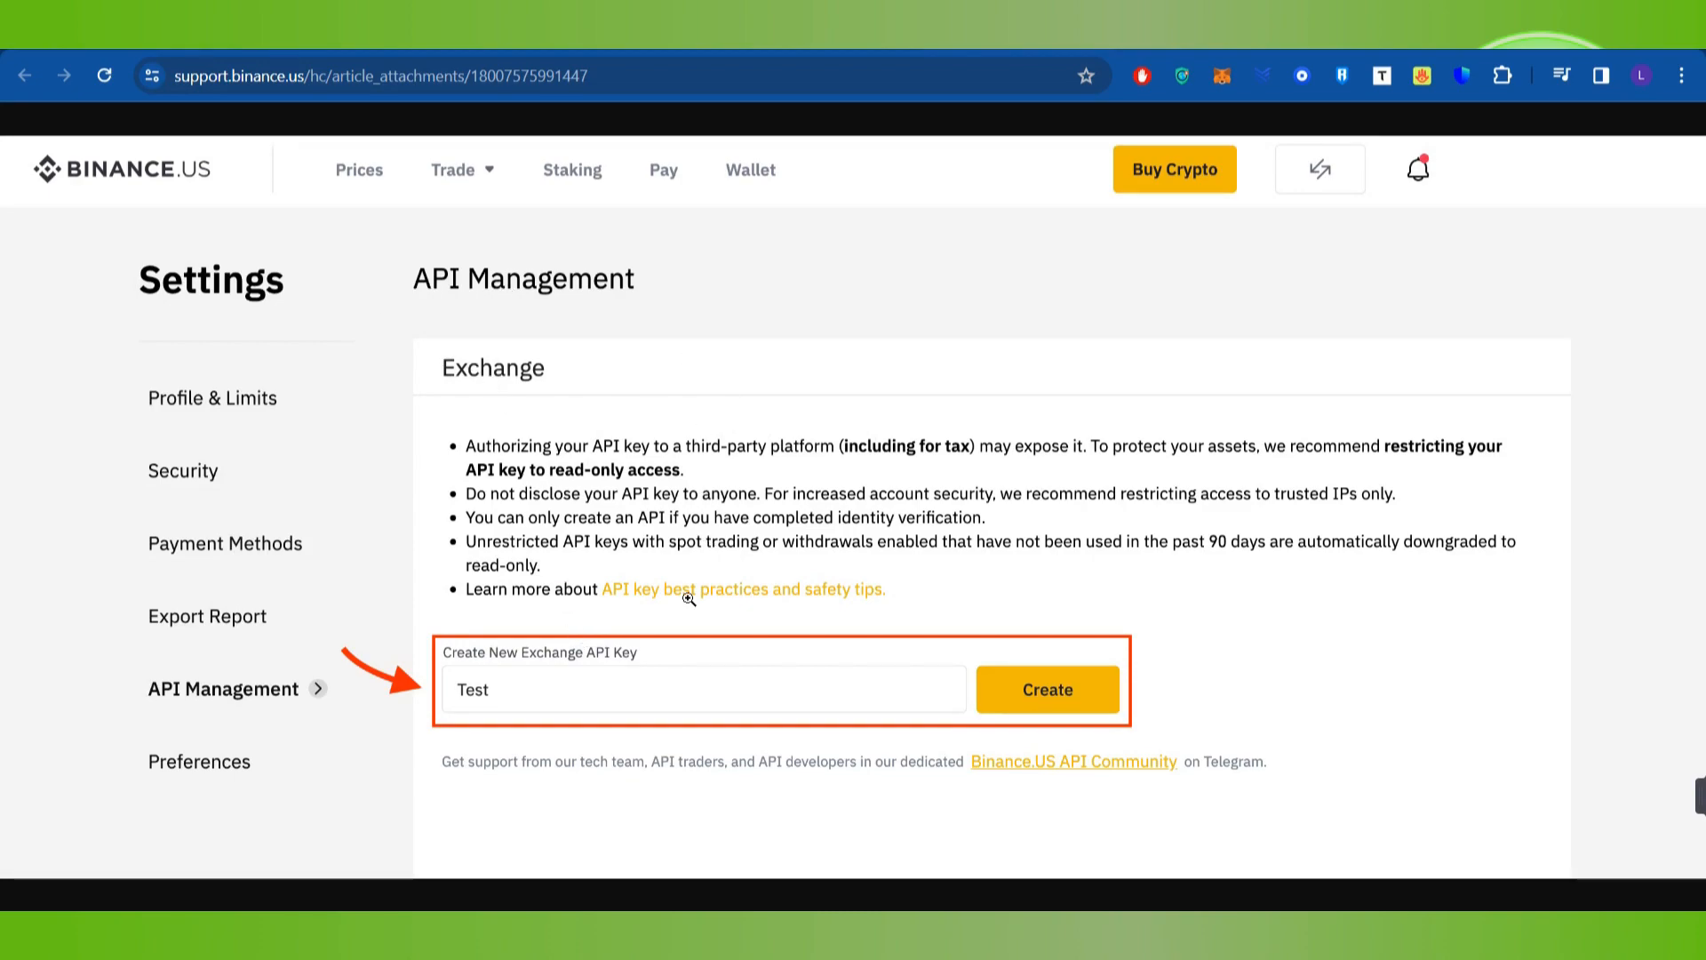
mouse_move(577, 685)
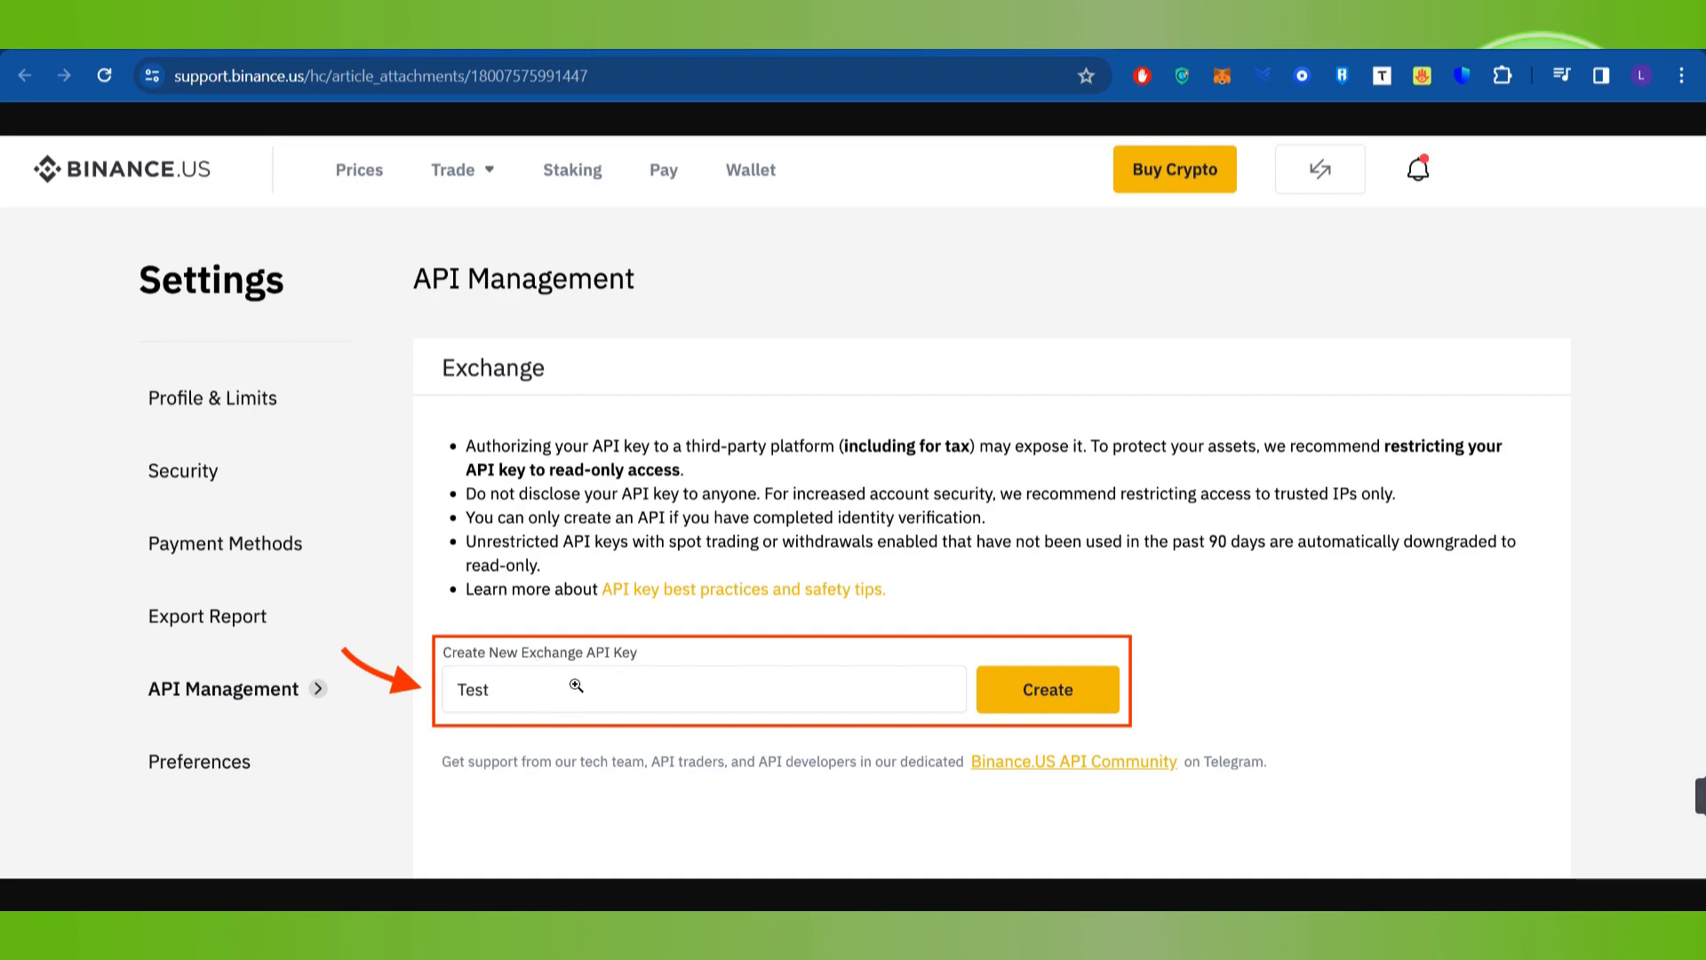
mouse_move(552, 709)
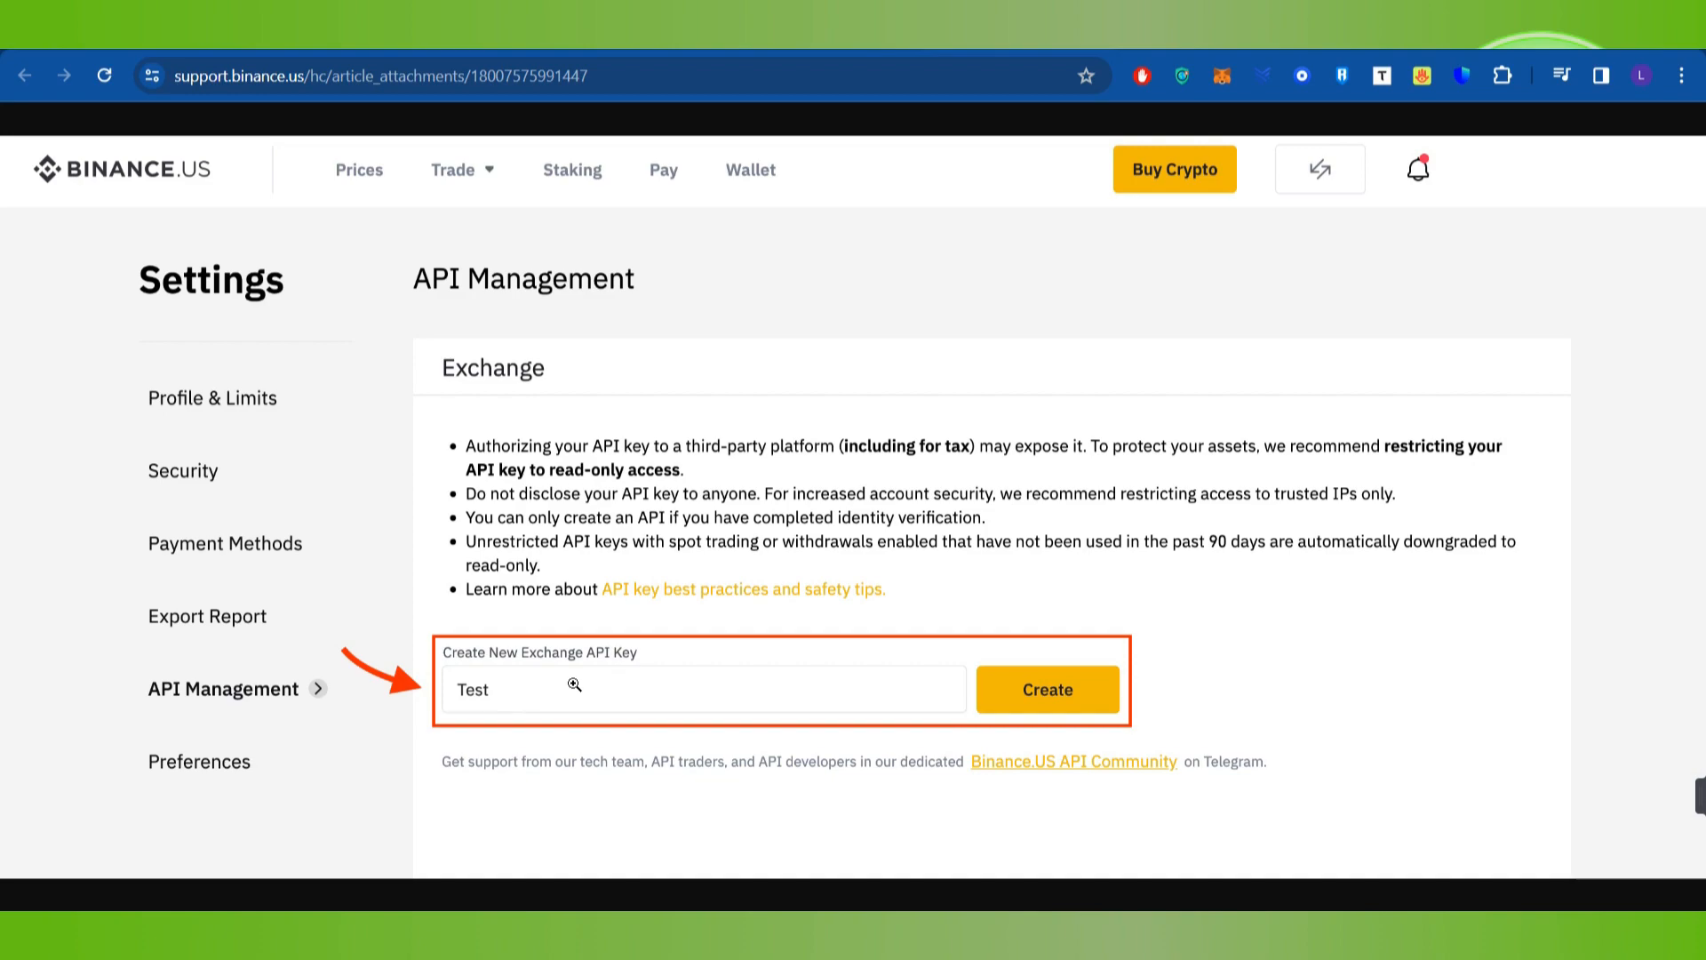
mouse_move(1084, 691)
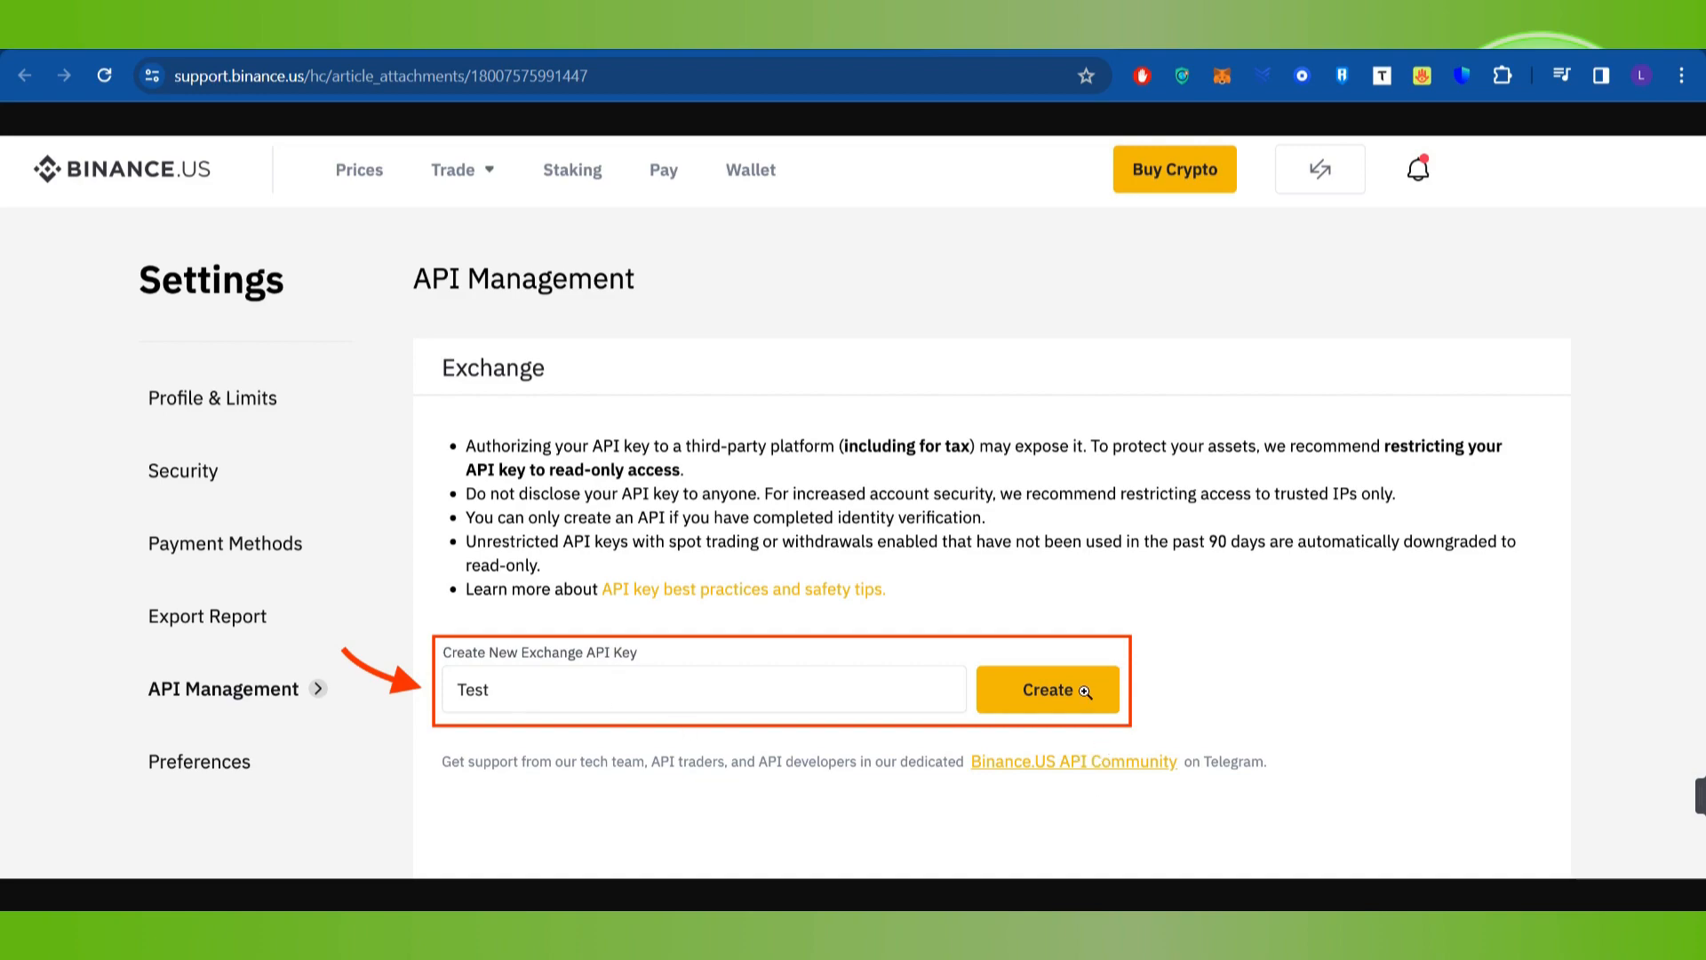
Create the Test API key, reaching the Confirmation Email Sent page
left_click(1046, 690)
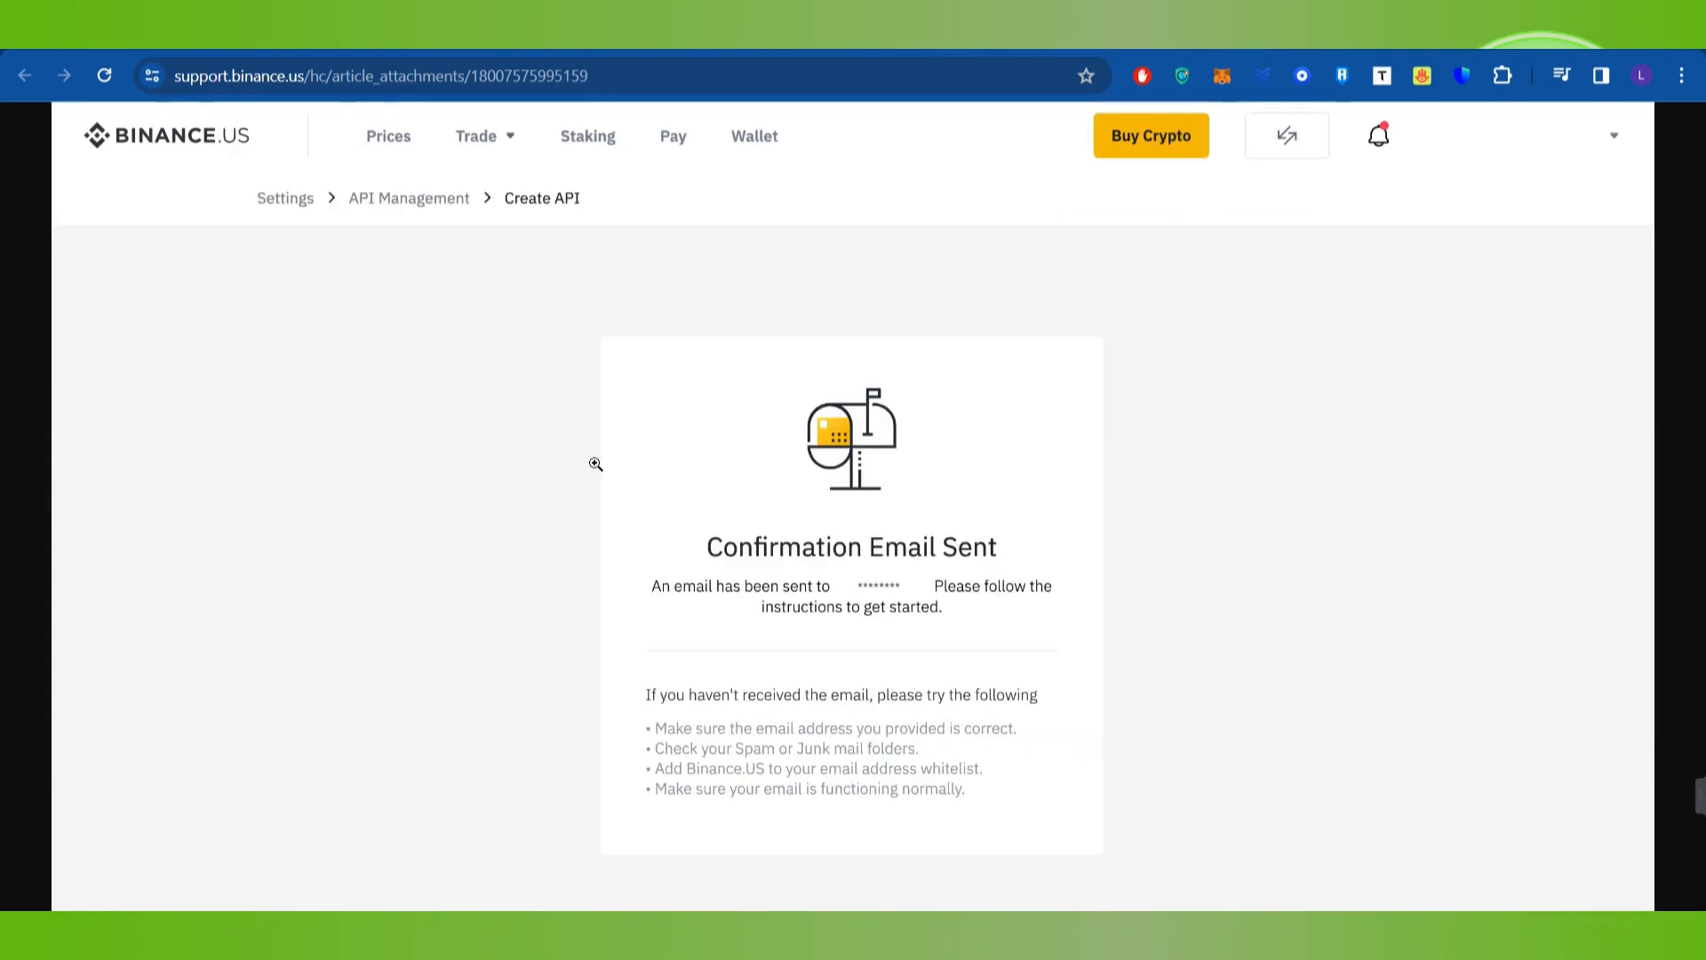
mouse_move(600, 446)
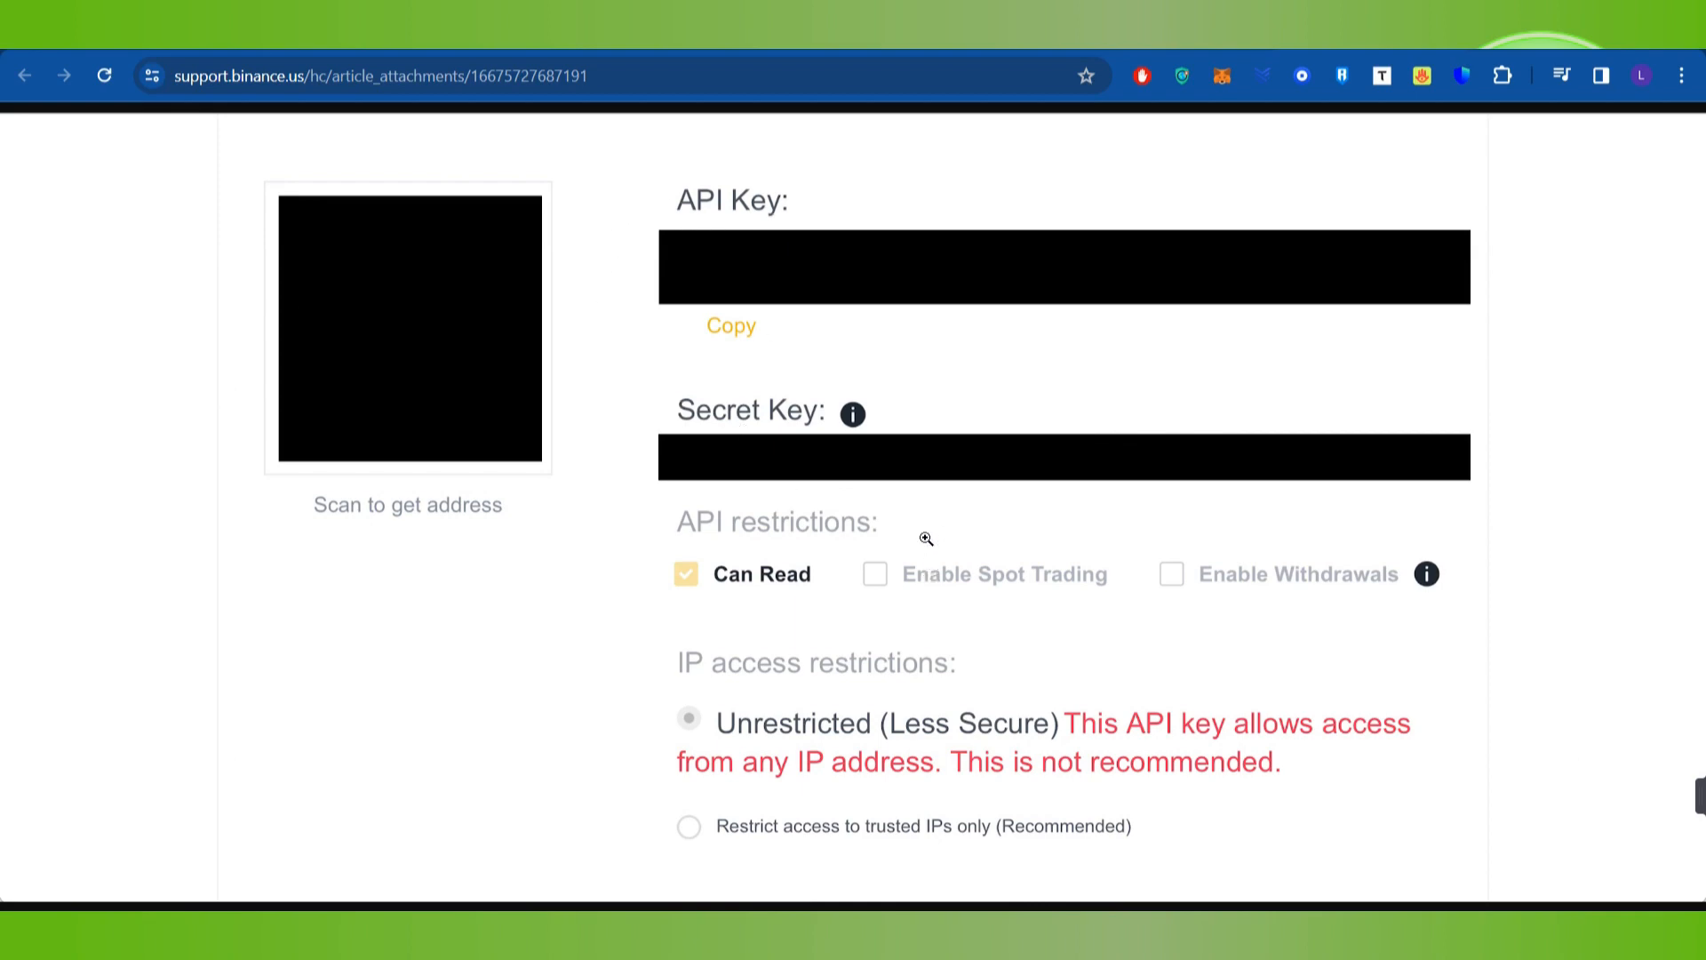
mouse_move(341, 467)
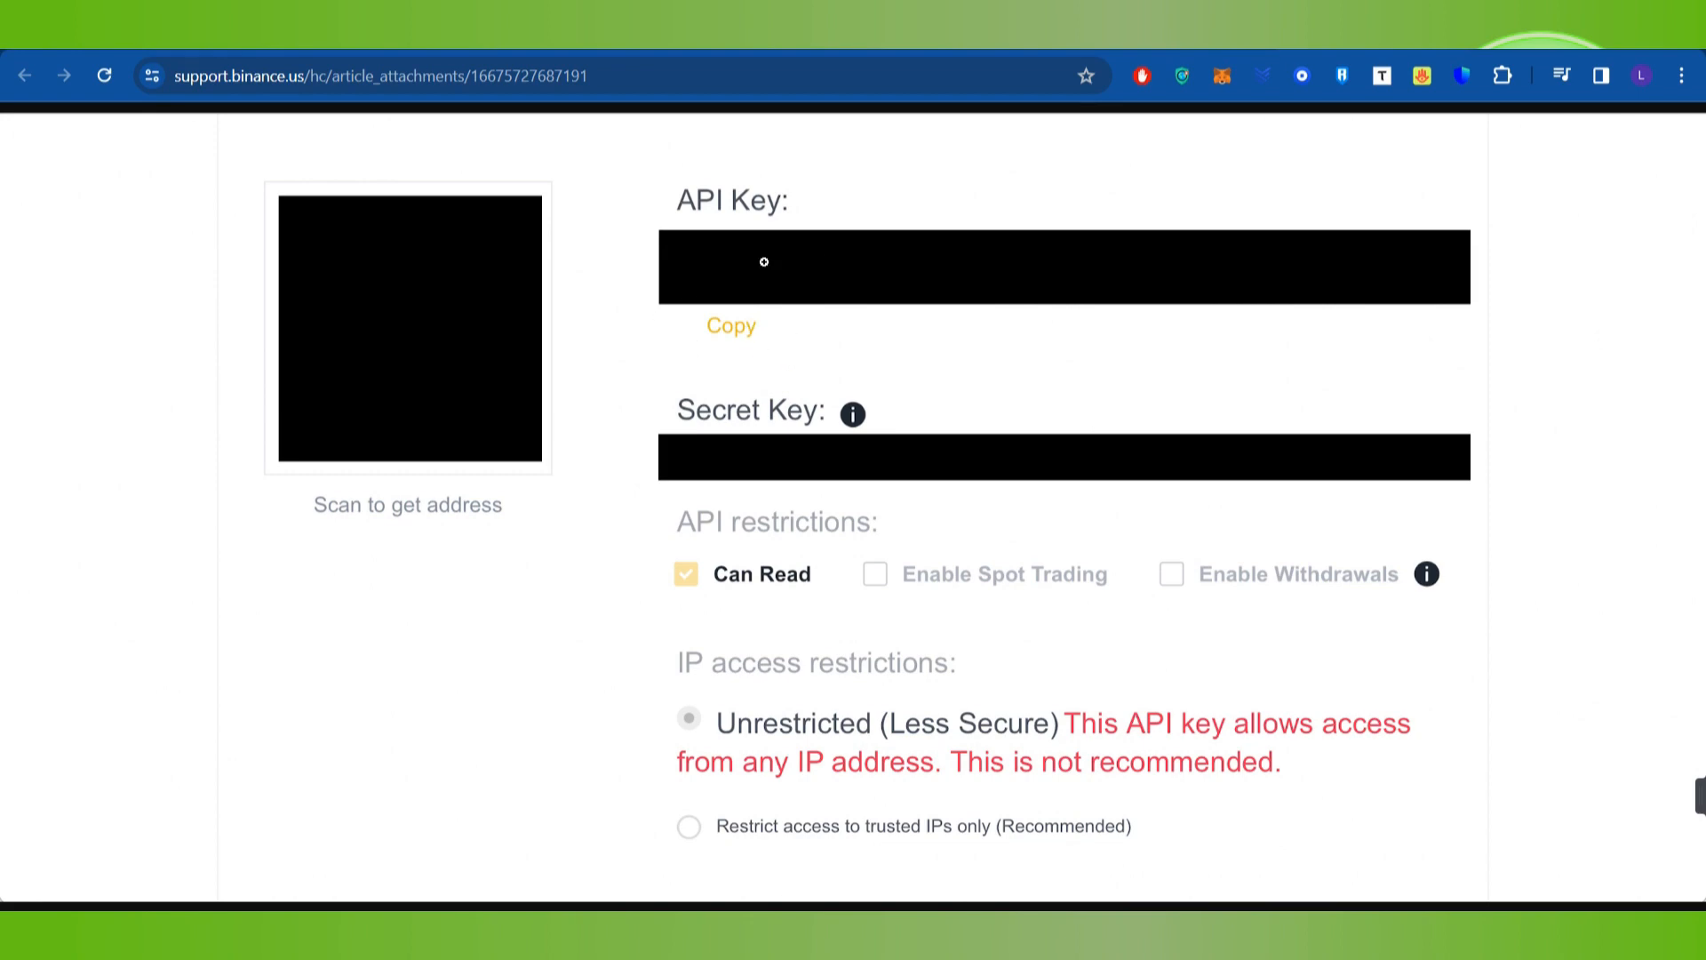
mouse_move(656, 210)
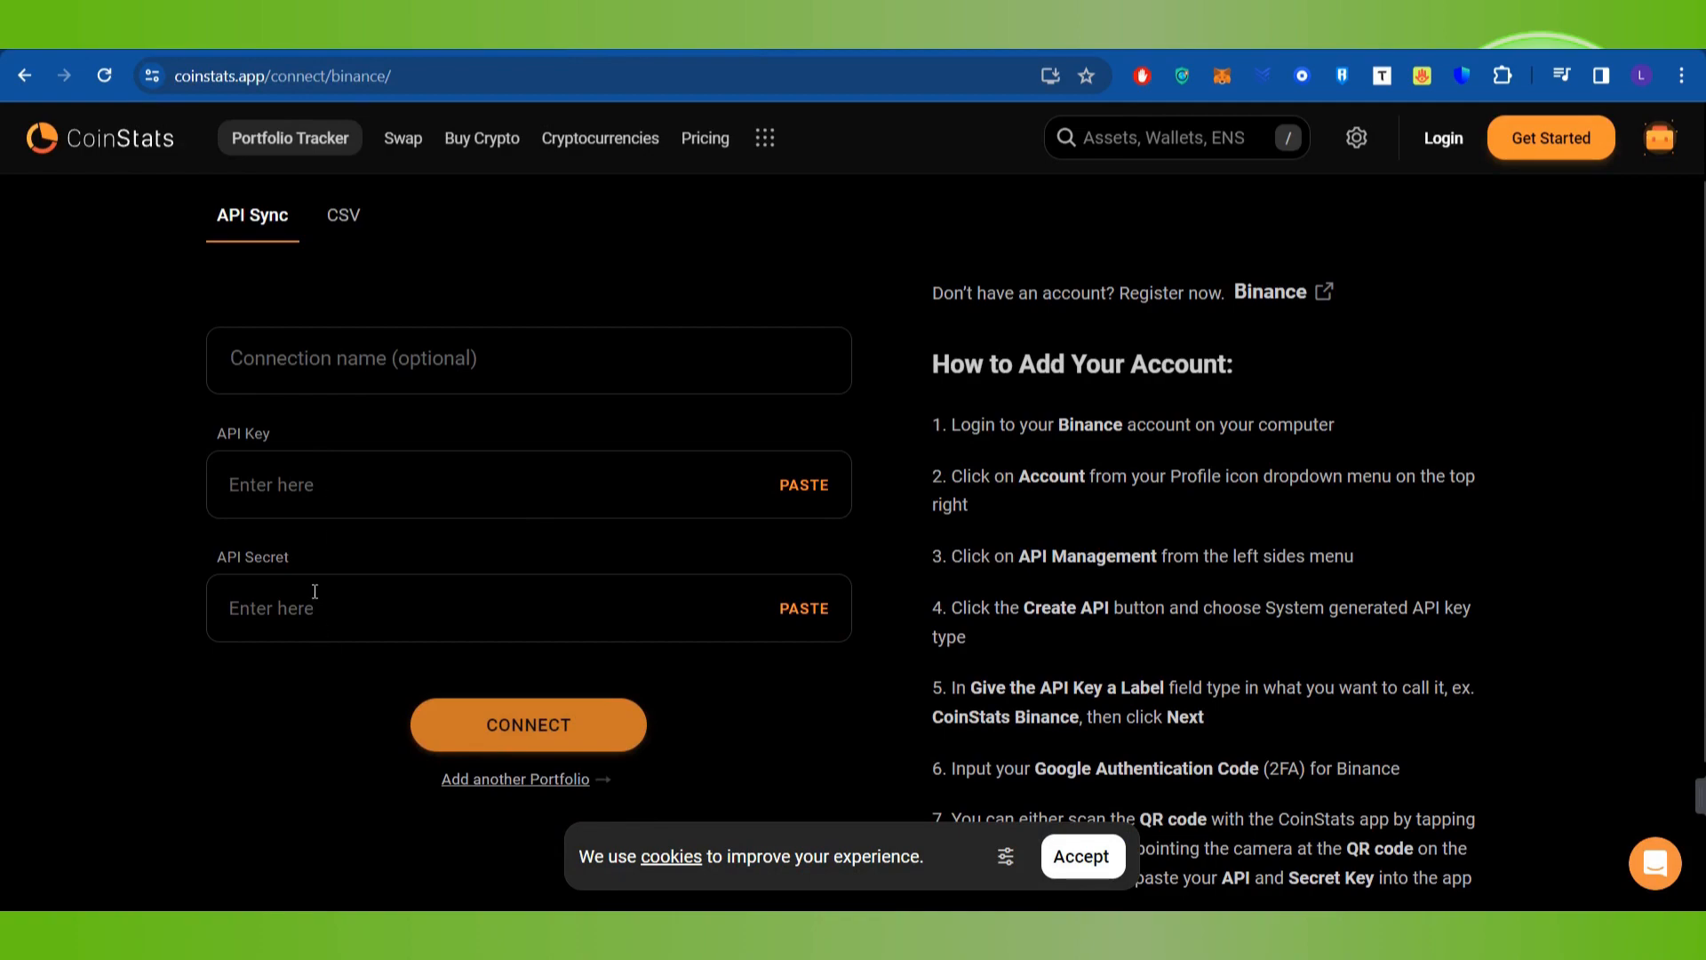
scroll("down", 3)
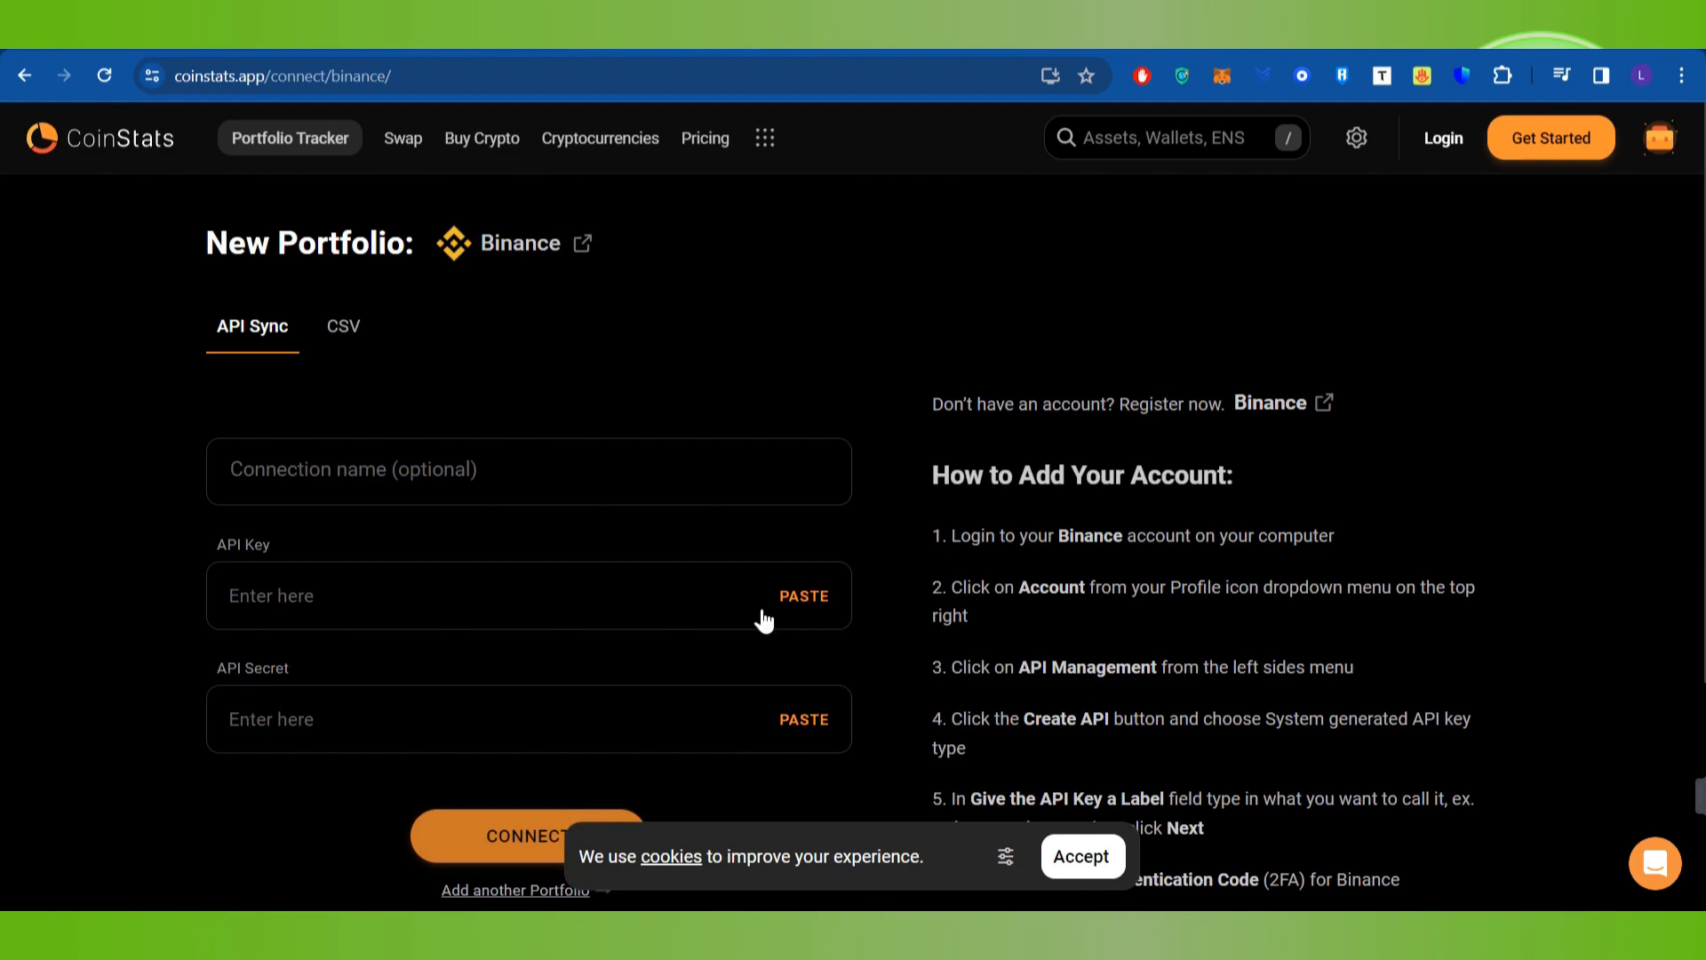
mouse_move(1109, 301)
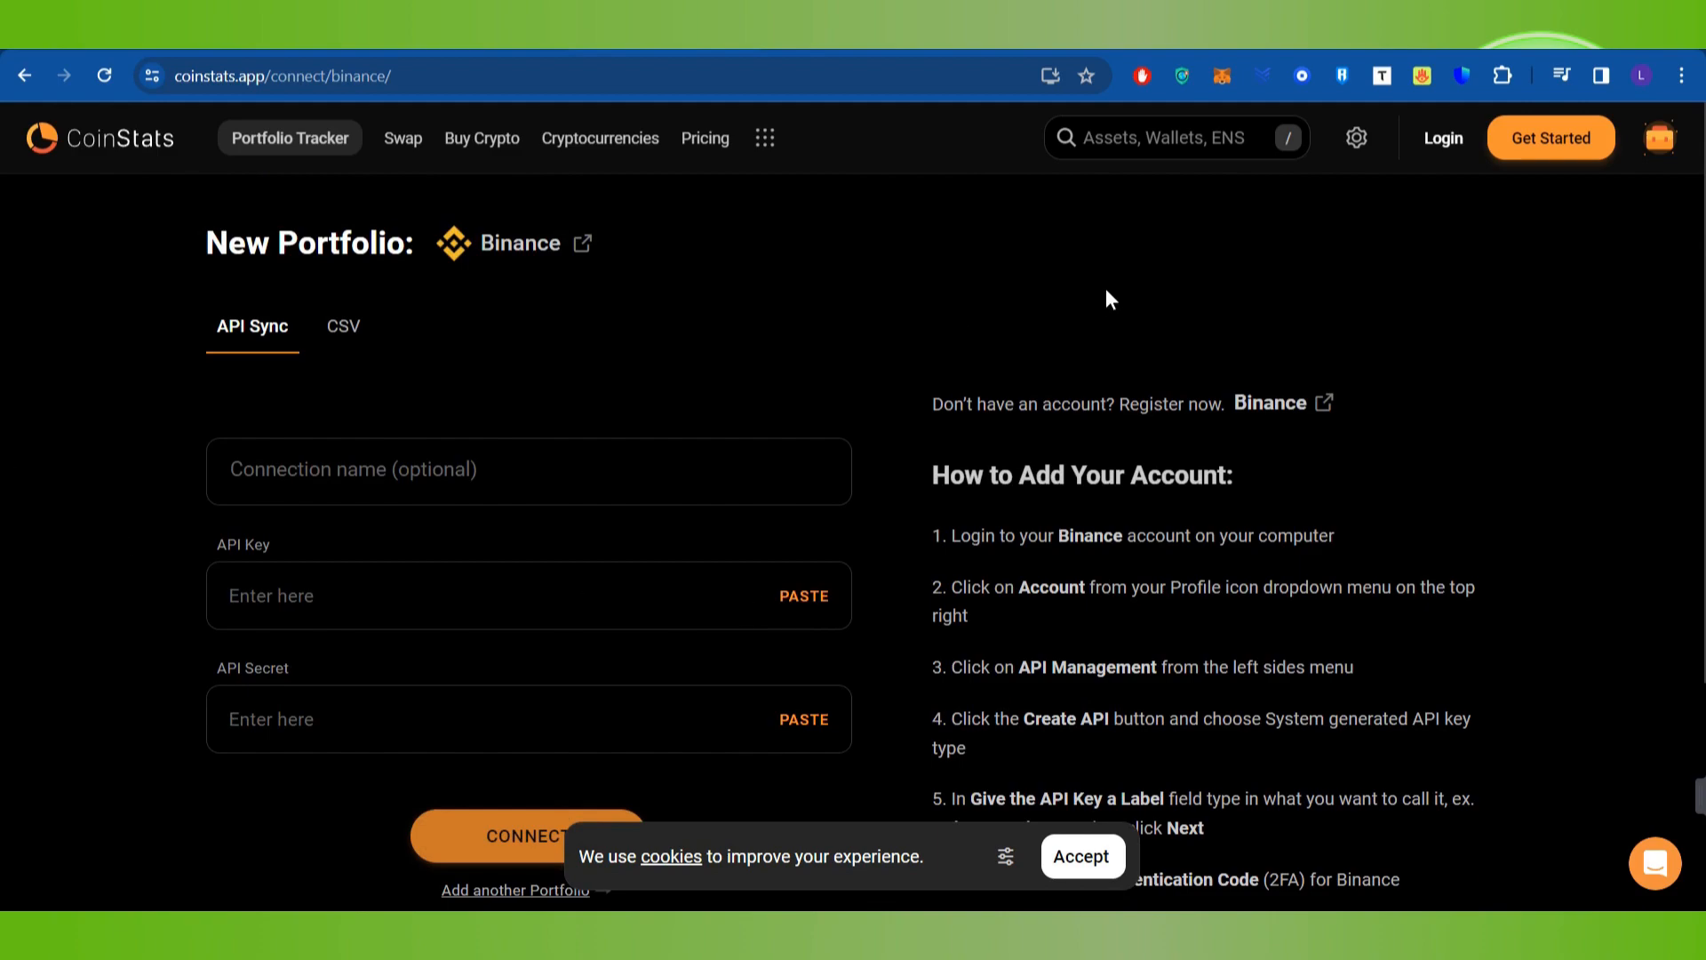